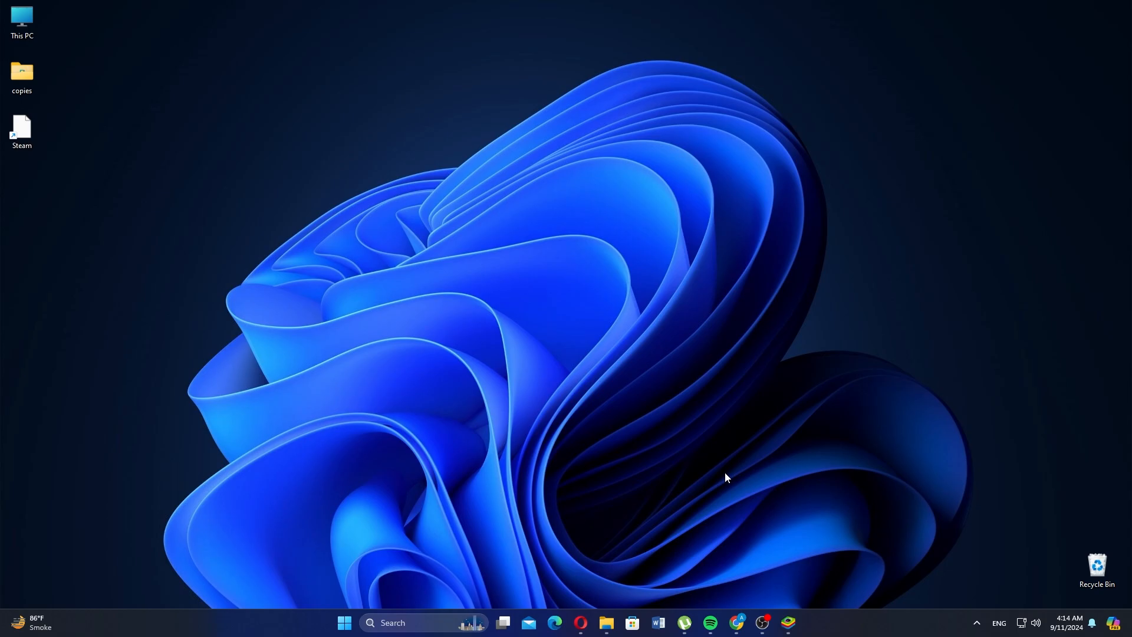
Launch the Steam client and open its main Steam menu.
left_click(30, 10)
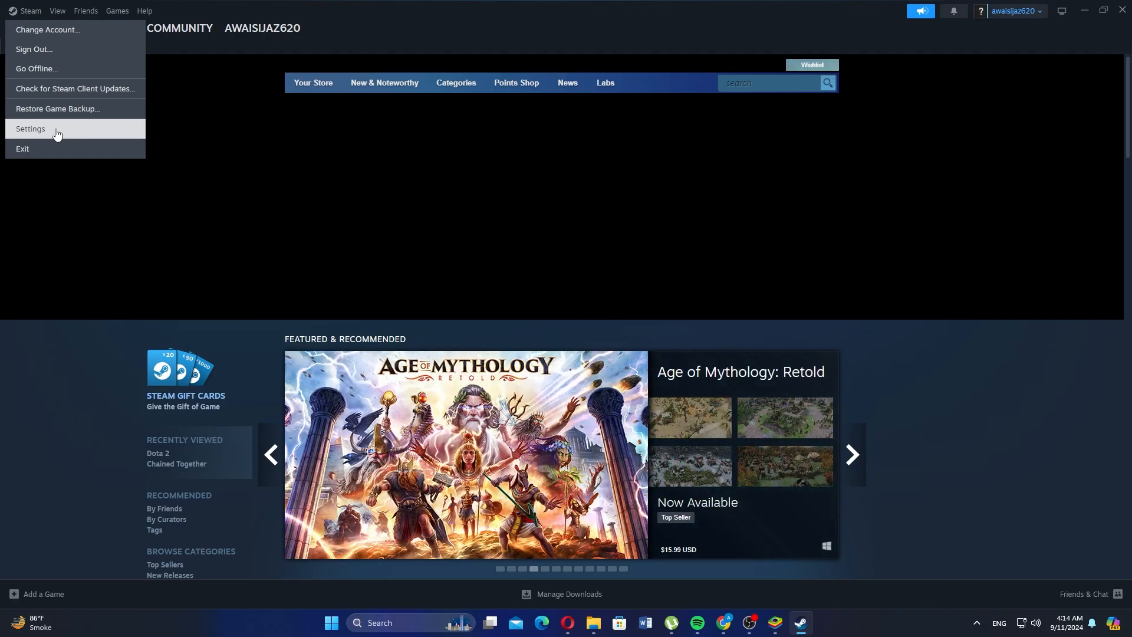
Open Steam Settings and go to the Security section.
left_click(30, 128)
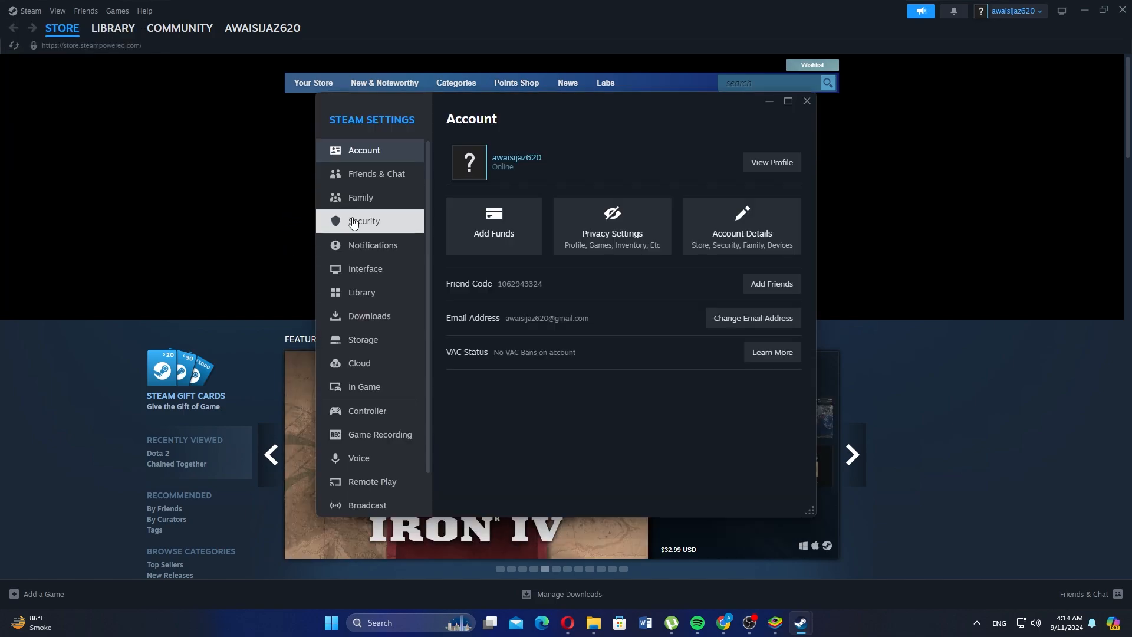
left_click(364, 221)
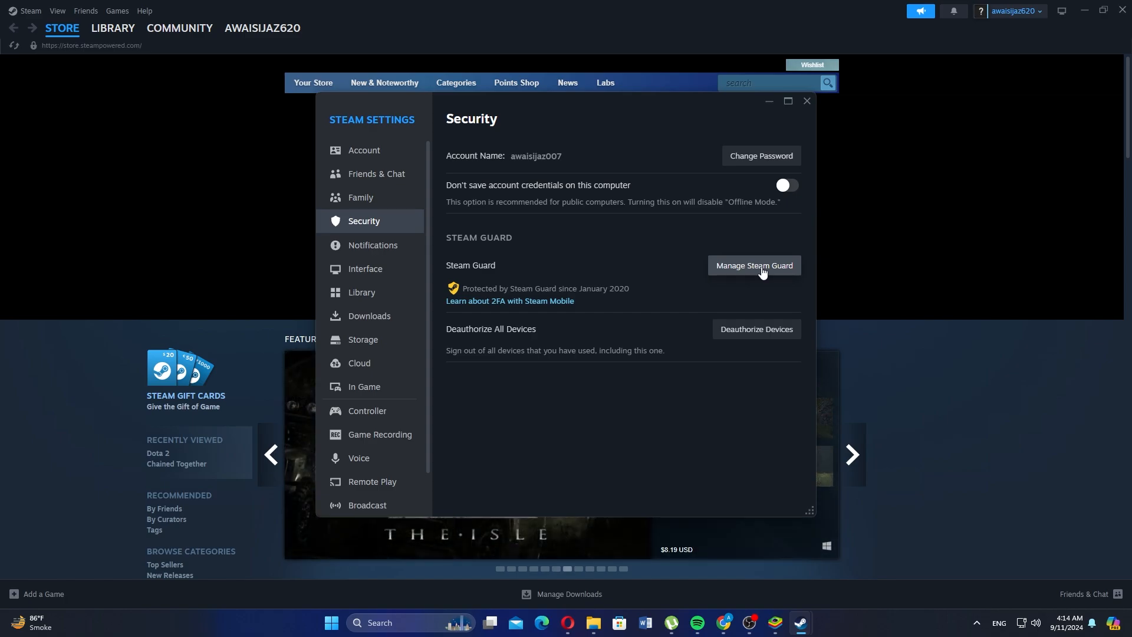
mouse_move(760, 273)
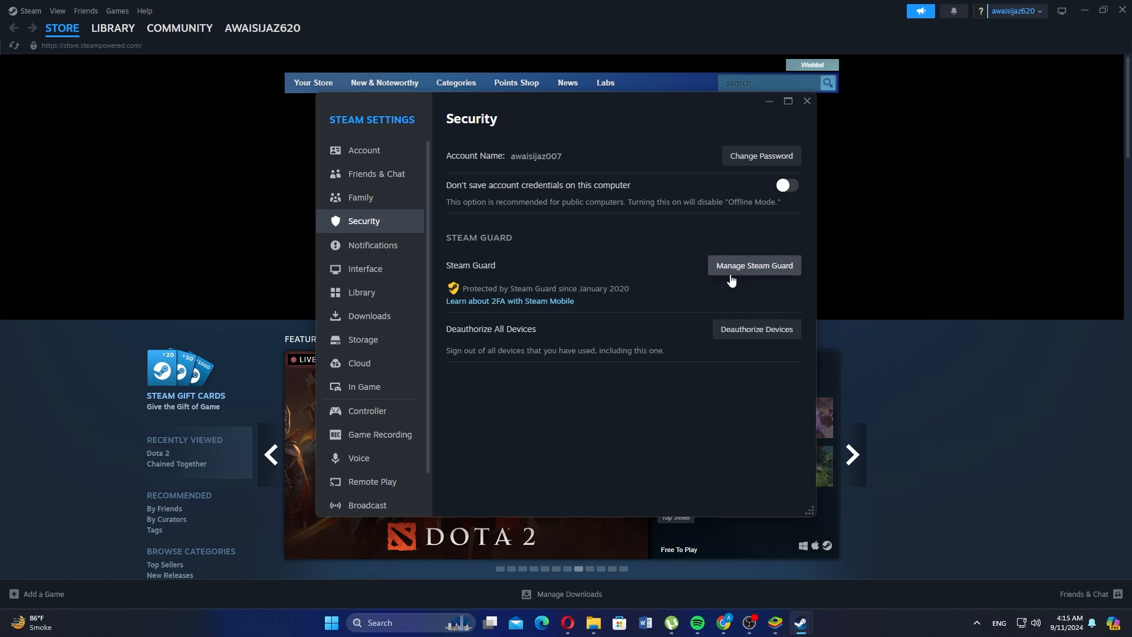
mouse_move(589, 289)
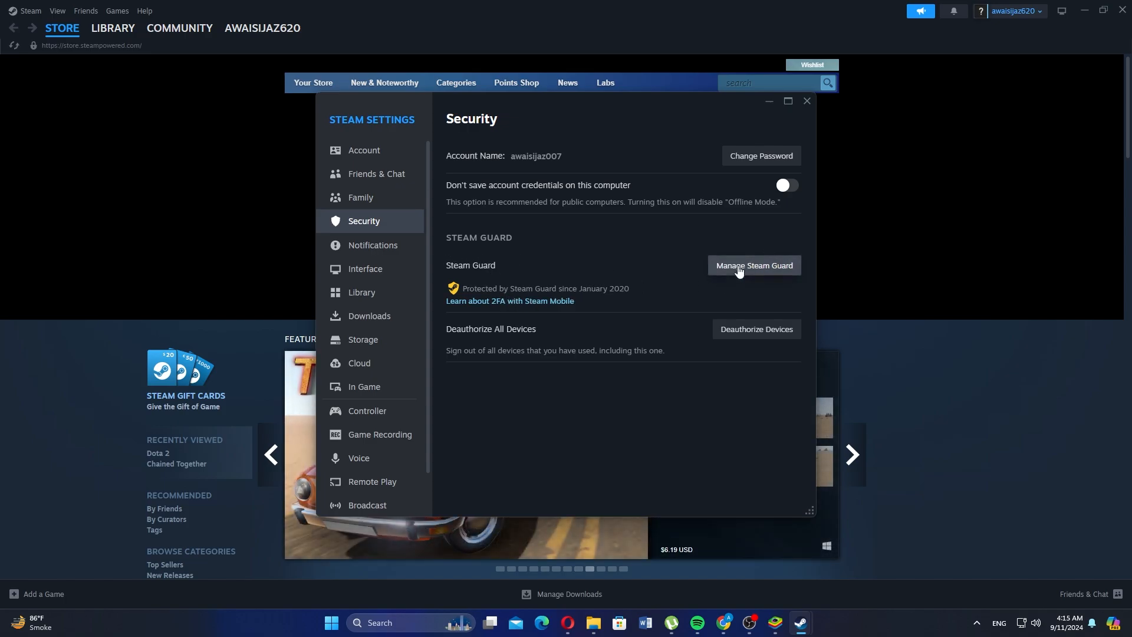
Open Manage Steam Guard to view email as the current code method.
left_click(753, 265)
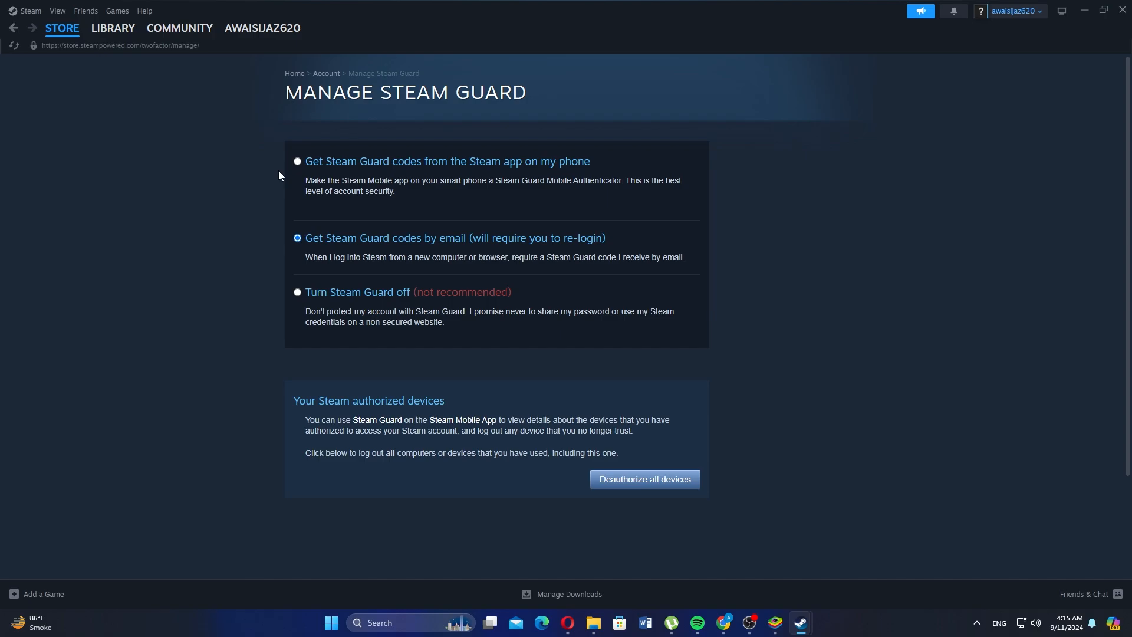
mouse_move(274, 182)
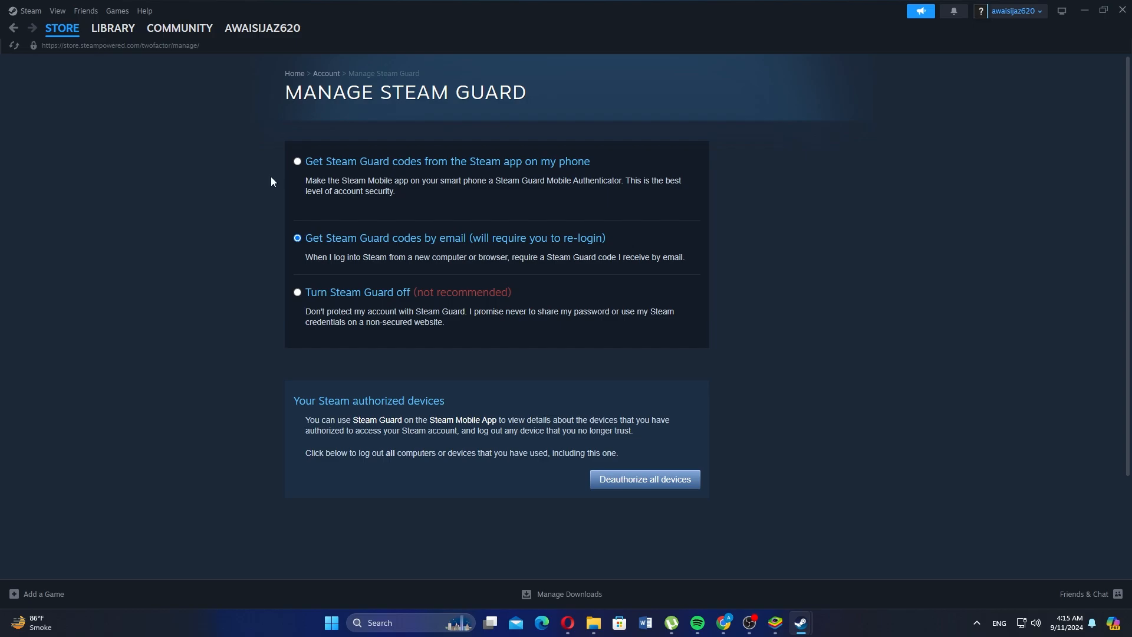
mouse_move(268, 193)
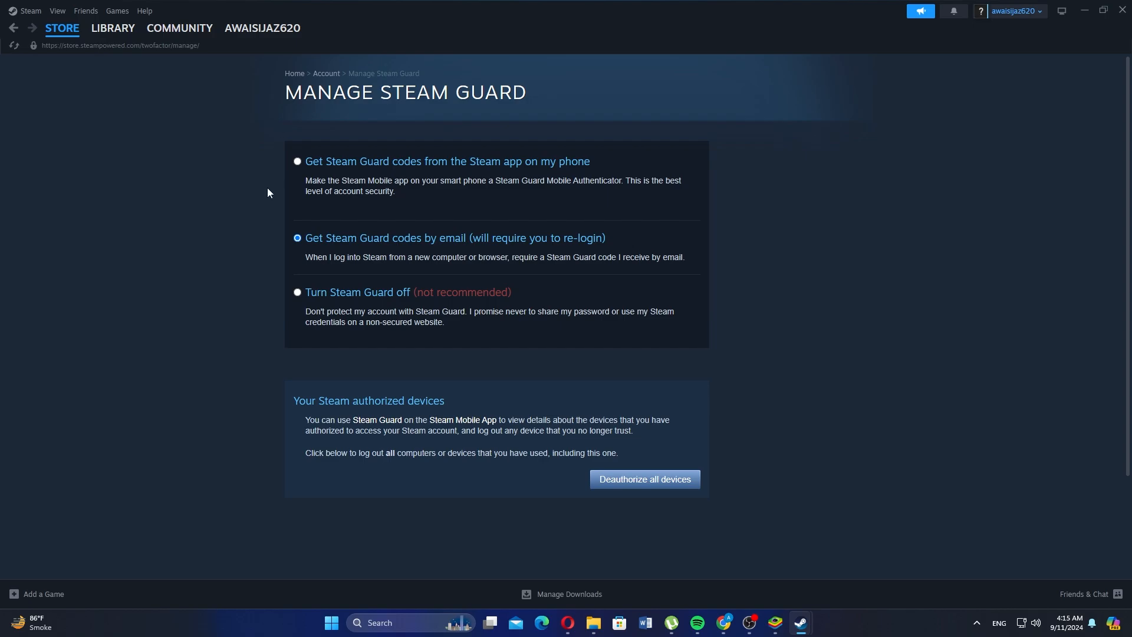
mouse_move(269, 213)
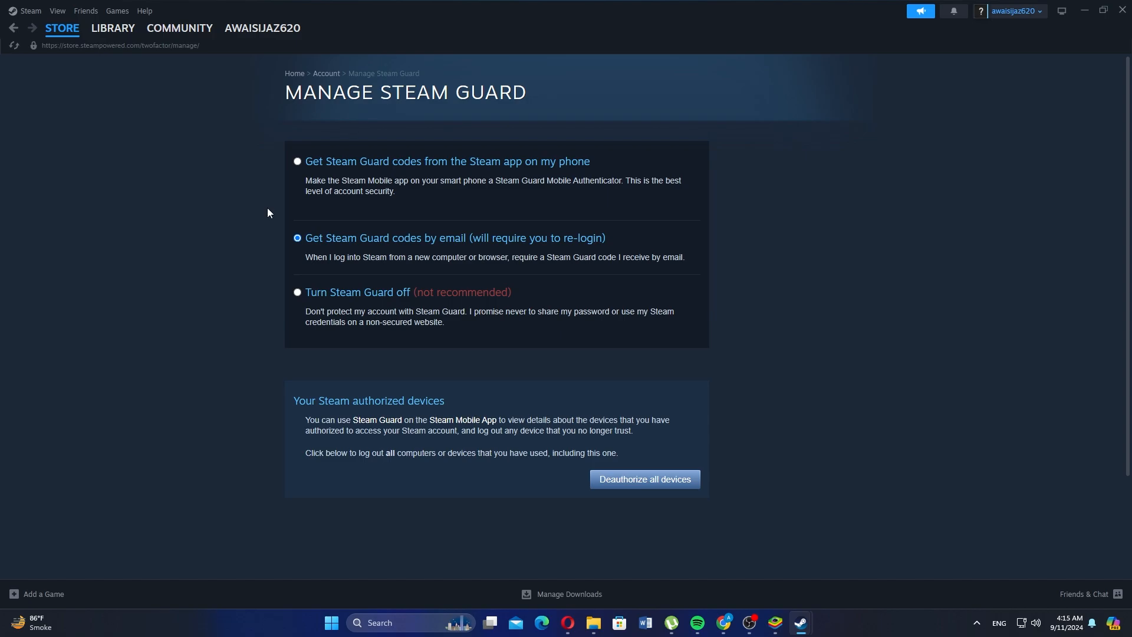
mouse_move(282, 235)
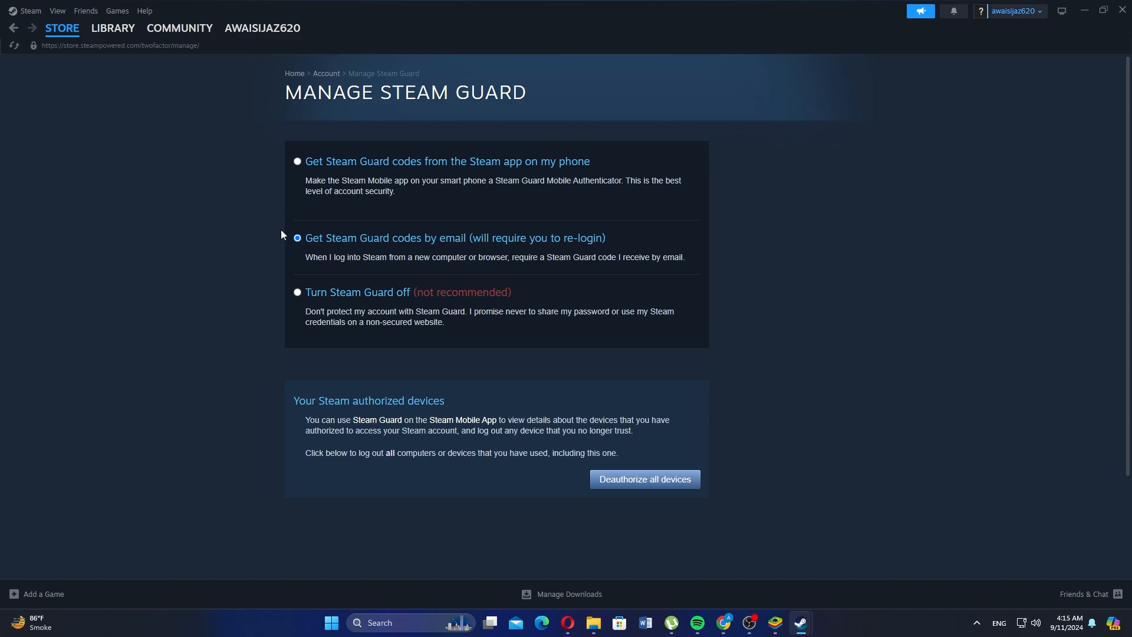